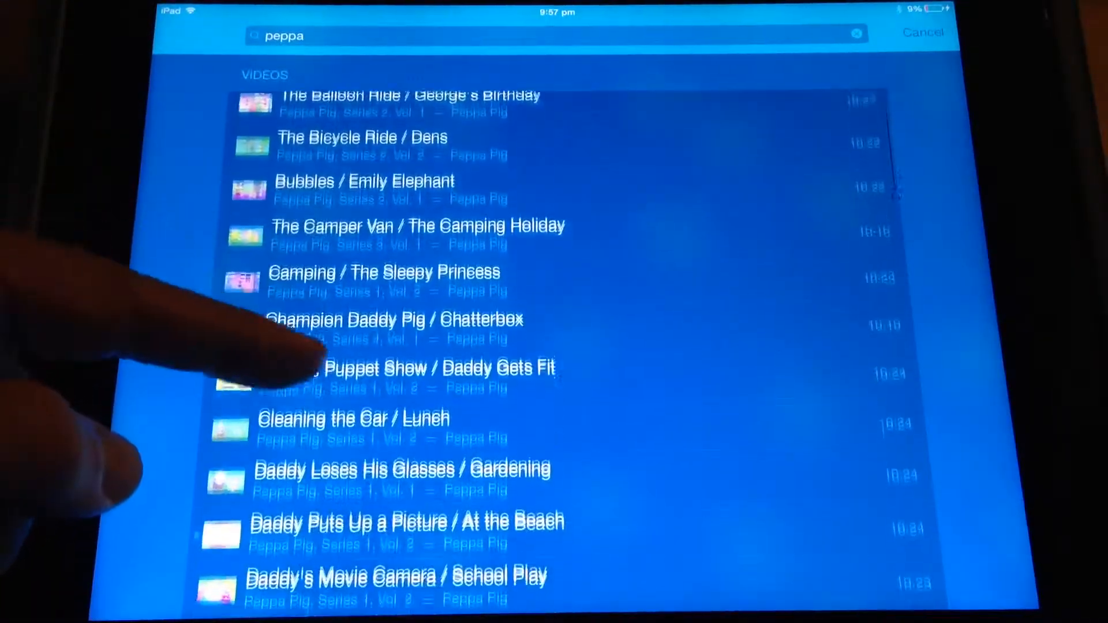
Scroll through the Peppa Pig video results found for 'peppa' in Spotlight Search
scroll(down, 3)
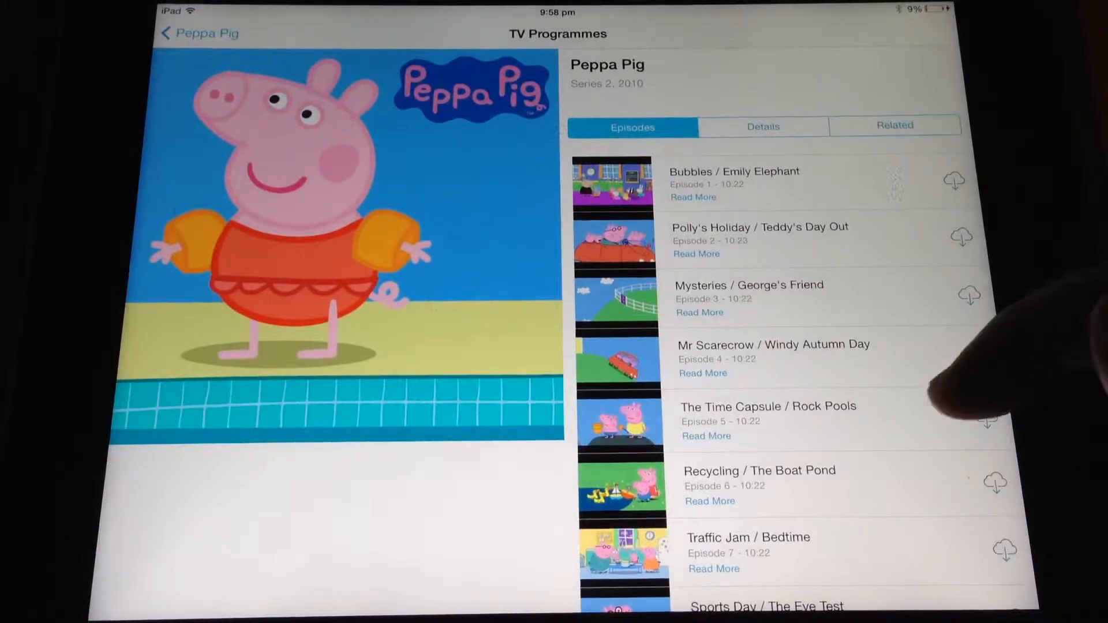
Scroll the Peppa Pig Series 2 episode list in Videos
scroll(down, 3)
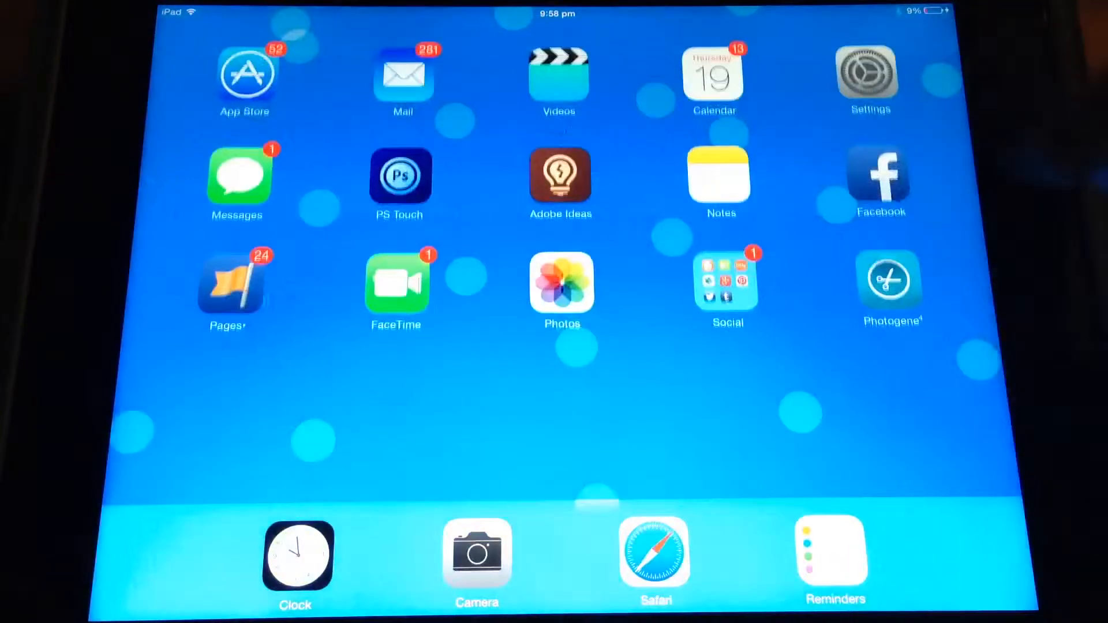
Dismiss Spotlight Search and return to the home screen
click(563, 176)
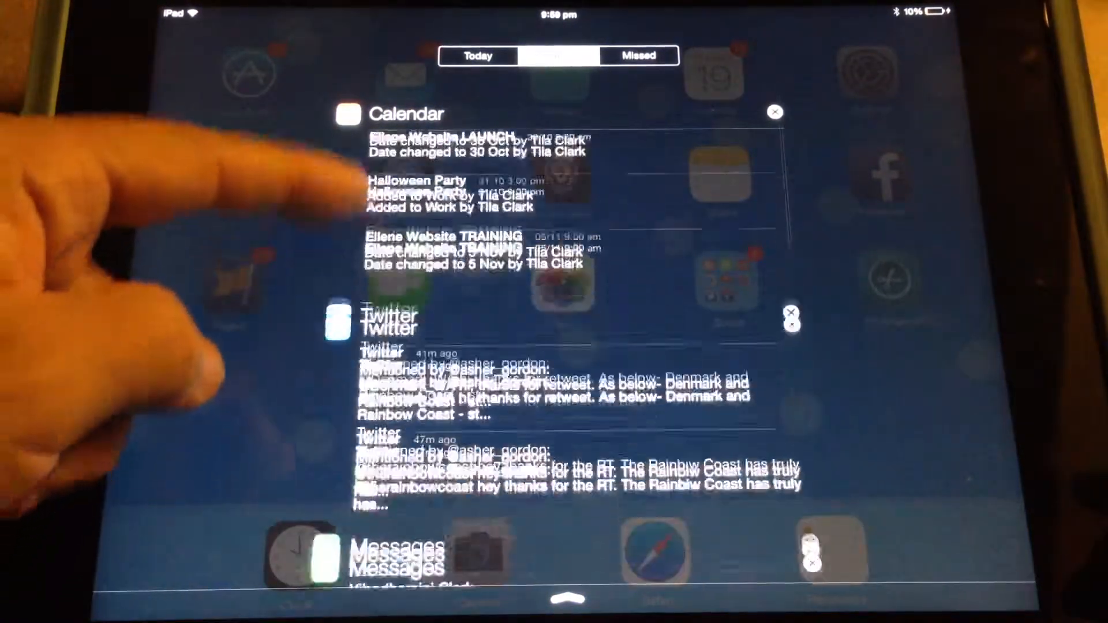
Scroll through the Calendar, Twitter and Messages notifications in the All view
scroll(down, 3)
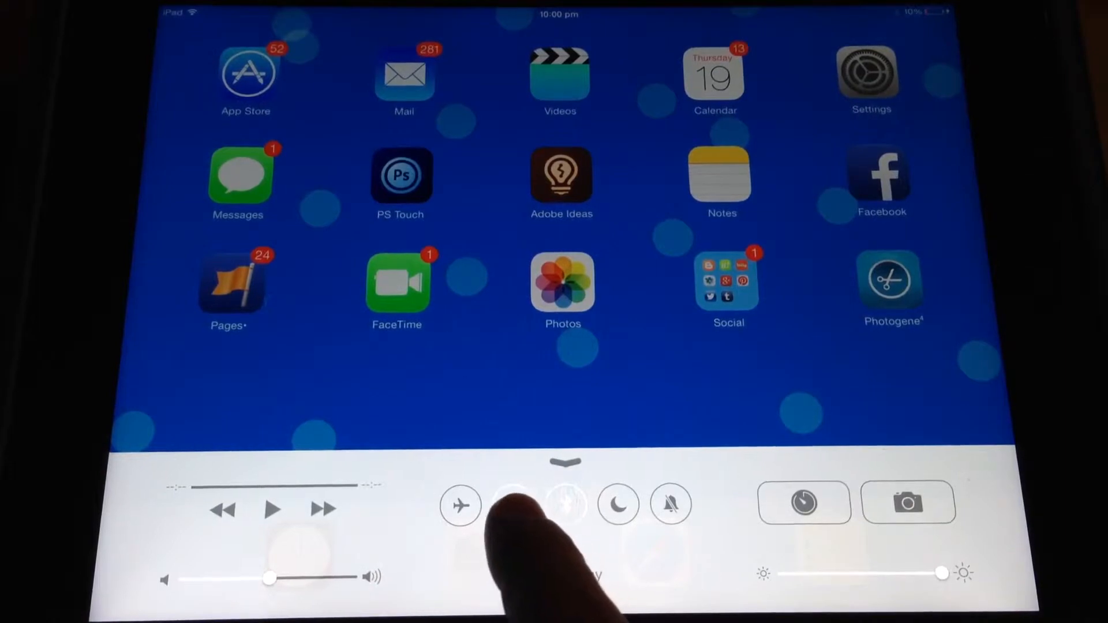
Switch off the Wi-Fi and Bluetooth toggles in Control Center
click(512, 505)
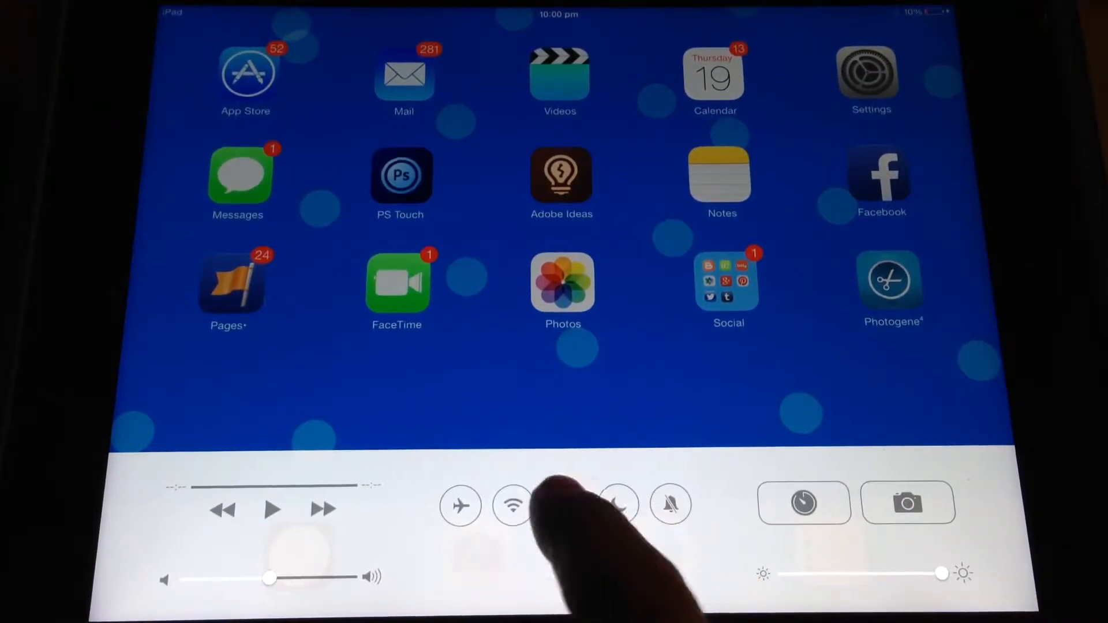
click(565, 507)
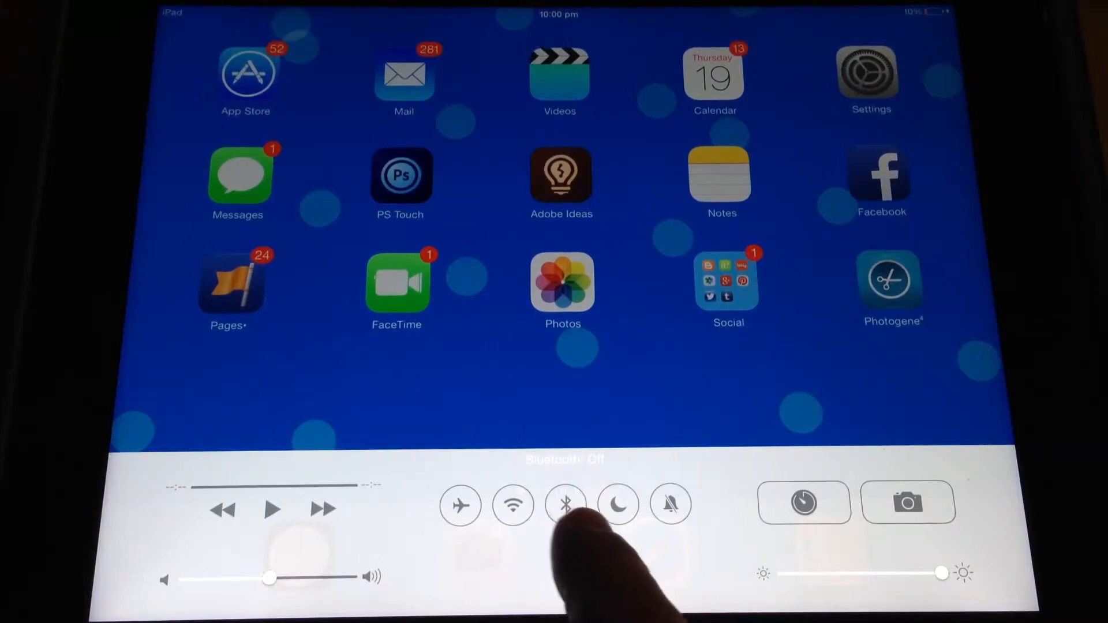